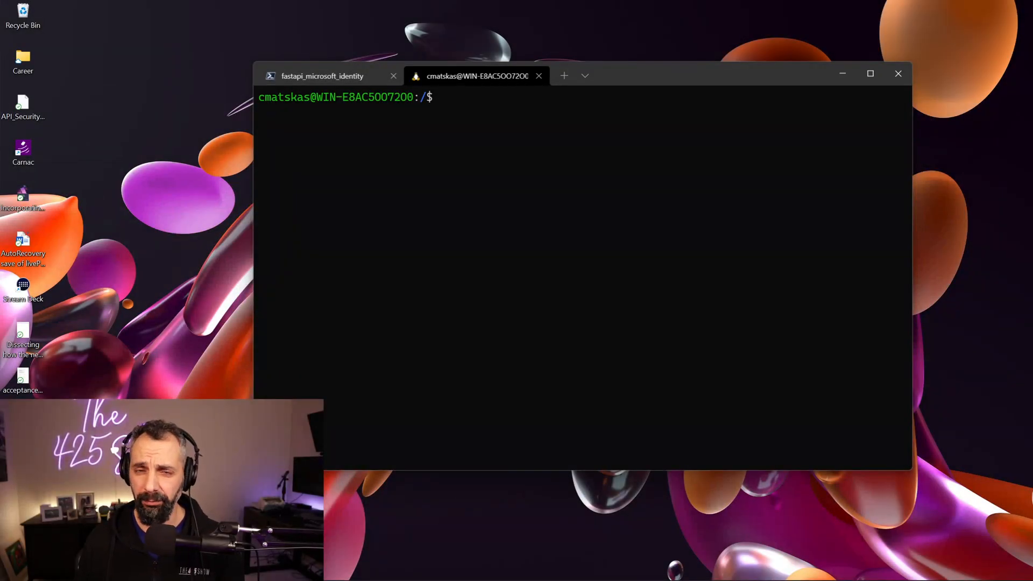
Remove /usr/local/go and any /usr/local/go* folders with sudo rm -rf
{"action": "type", "text": "sudo rm -rf /usr/local/go* && sudo rm -rf /usr/local/go"}
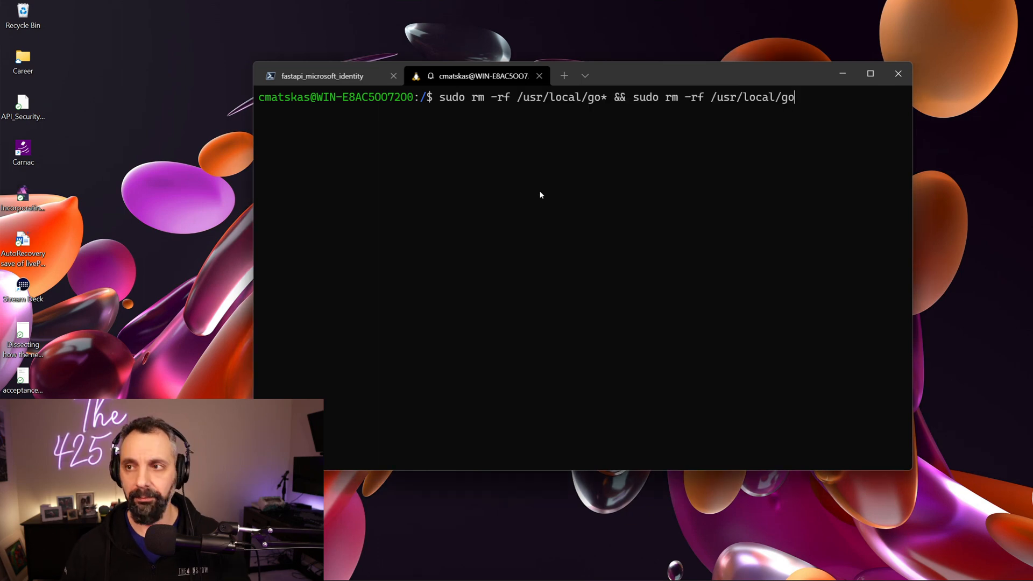
{"action": "key", "text": "Return"}
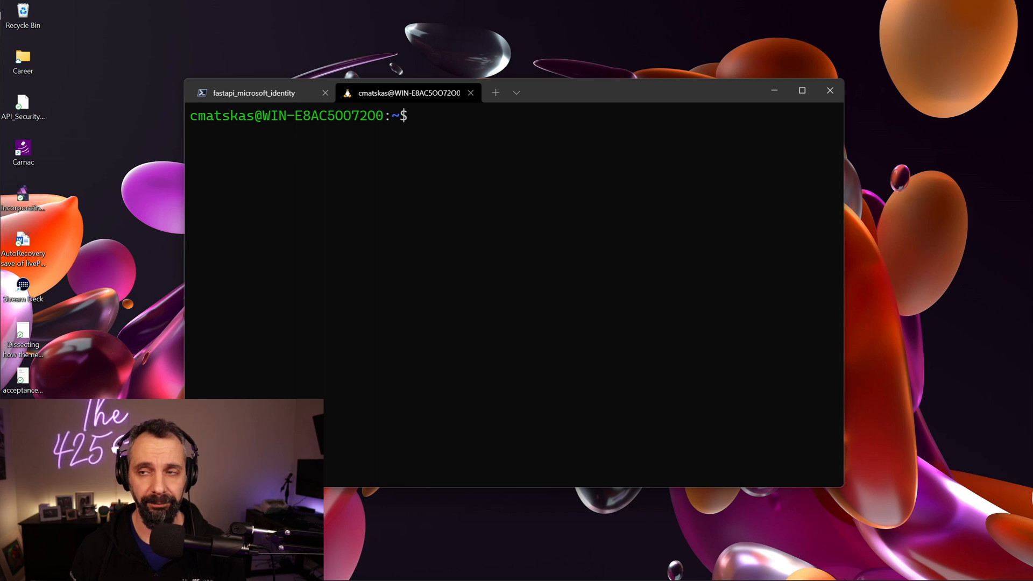
Download go1.18.linux-amd64.tar.gz from go.dev with wget
{"action": "type", "text": "wget https://go.dev/dl/go1.18.linux-amd64.tar.gz"}
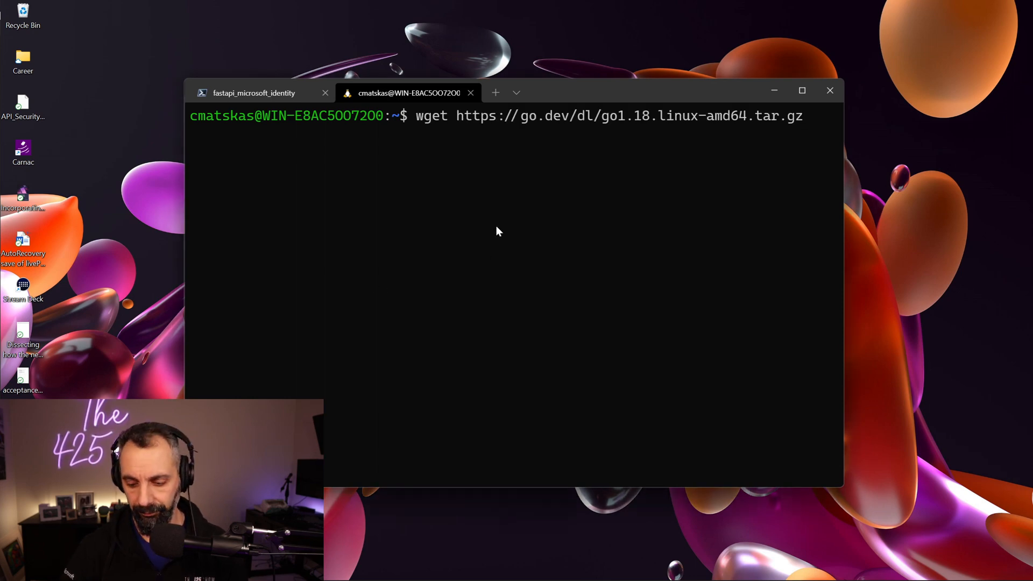
{"action": "key", "text": "Return"}
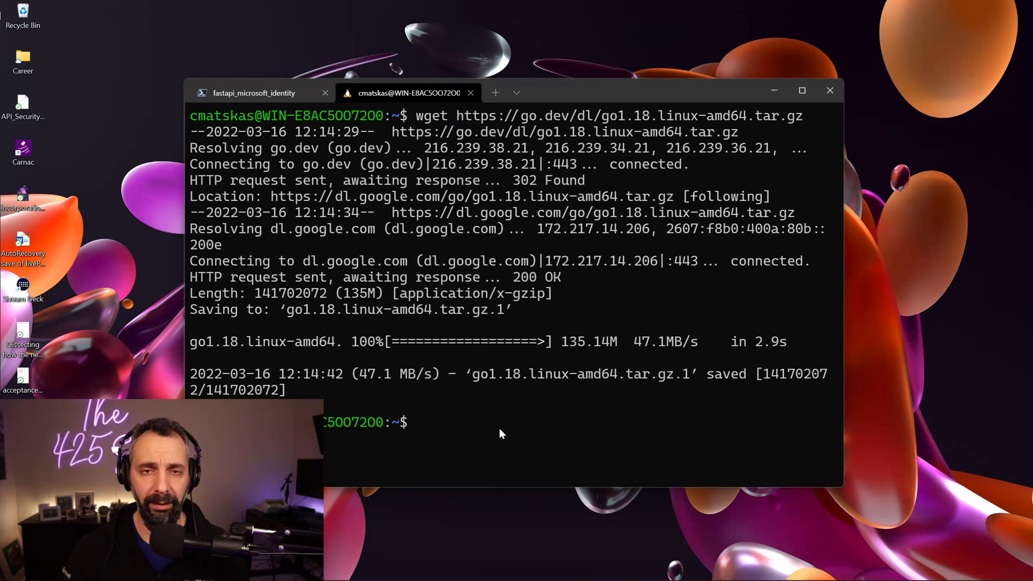
Extract go1.18.linux-amd64.tar.gz with tar -xvf and scroll through the extraction output
{"action": "type", "text": "tar -xvf go1.18.linux-amd64.tar.gz"}
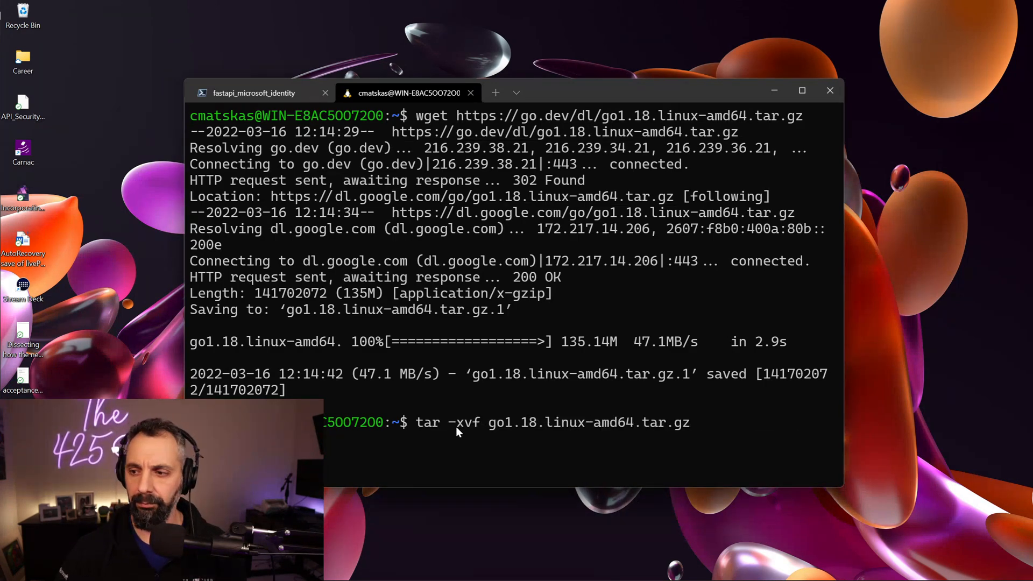
{"action": "key", "text": "Return"}
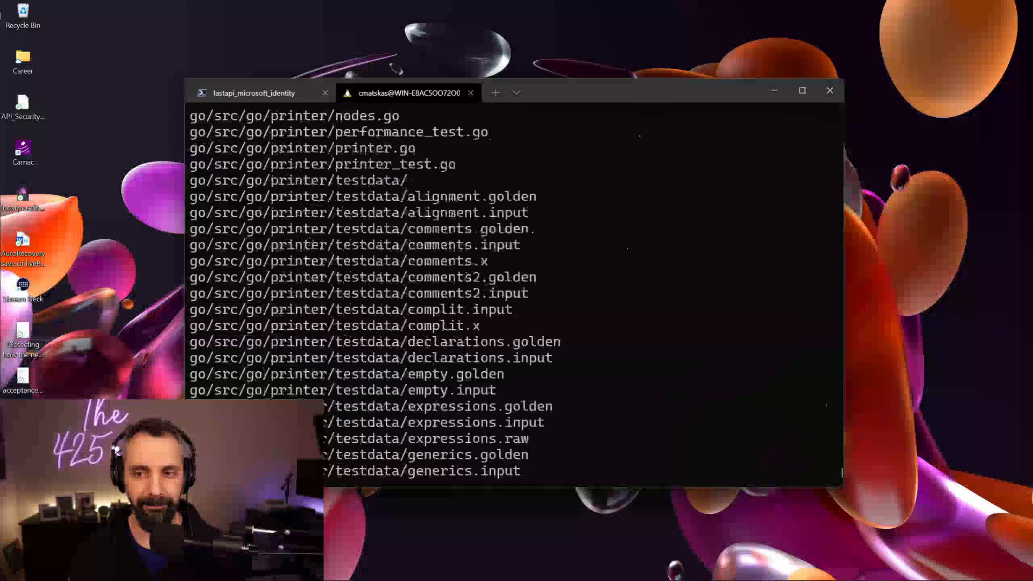
{"action": "scroll", "scroll_direction": "down", "scroll_amount": 3}
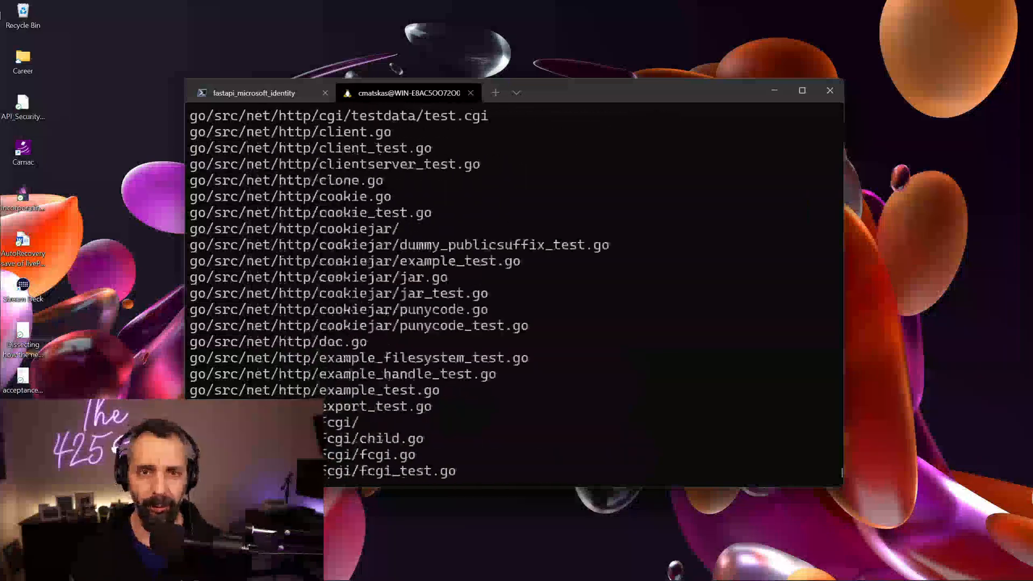
{"action": "scroll", "scroll_direction": "down", "scroll_amount": 3}
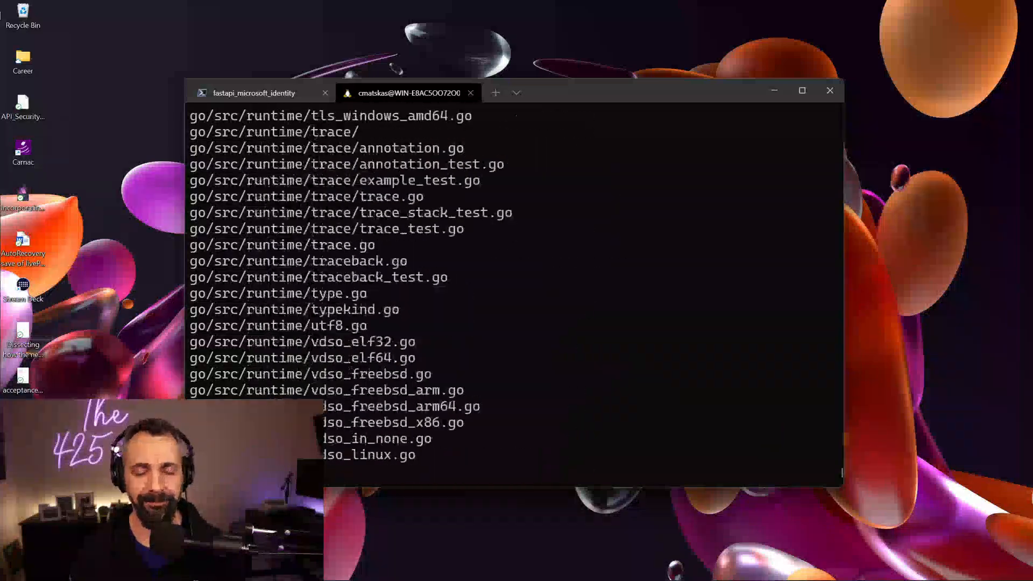
{"action": "scroll", "scroll_direction": "down", "scroll_amount": 3}
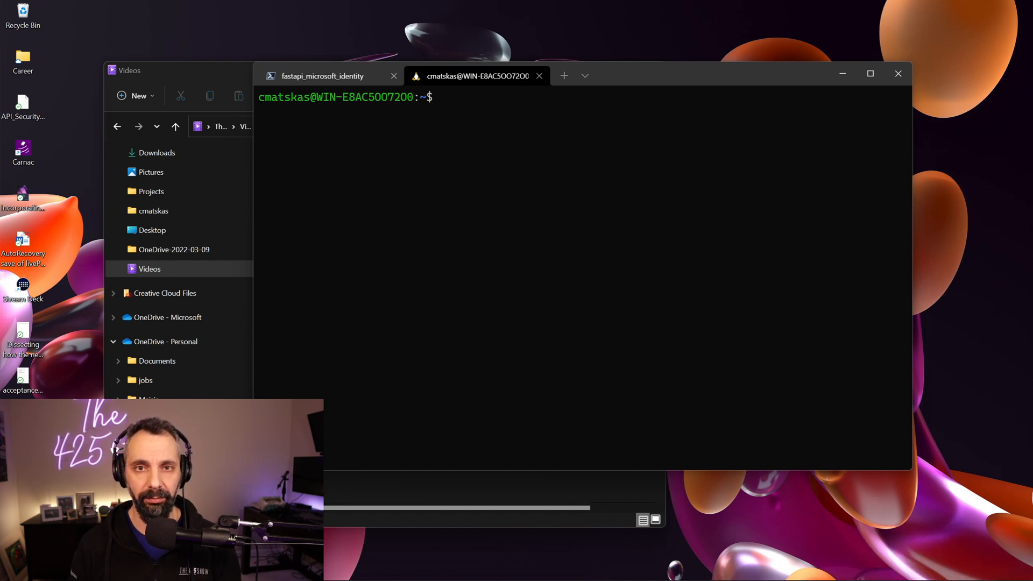
{"action": "mouse_move", "coordinate": [640, 212]}
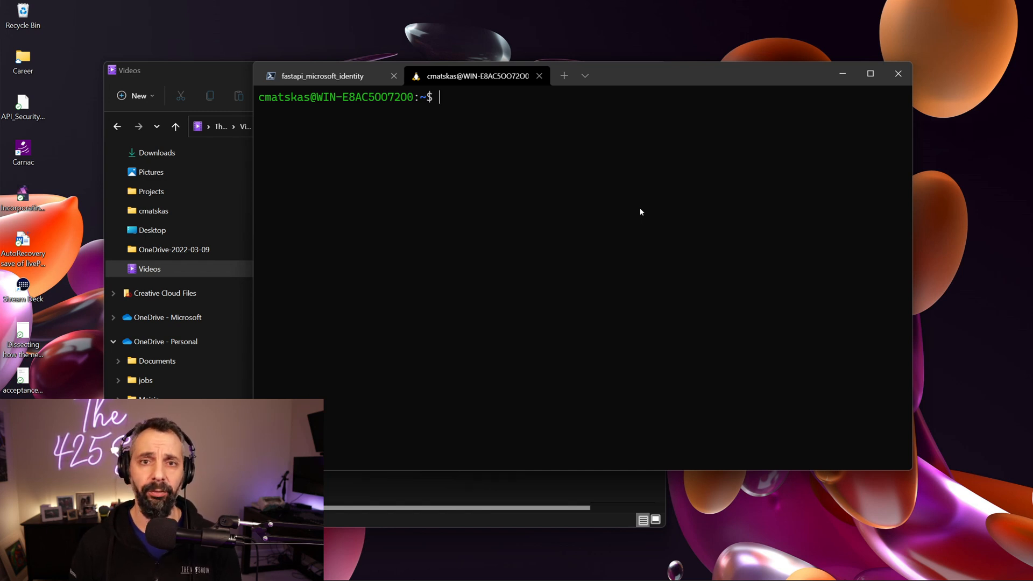
Open ~/.bashrc in VS Code using the code command
{"action": "type", "text": "code ~/.bashrc"}
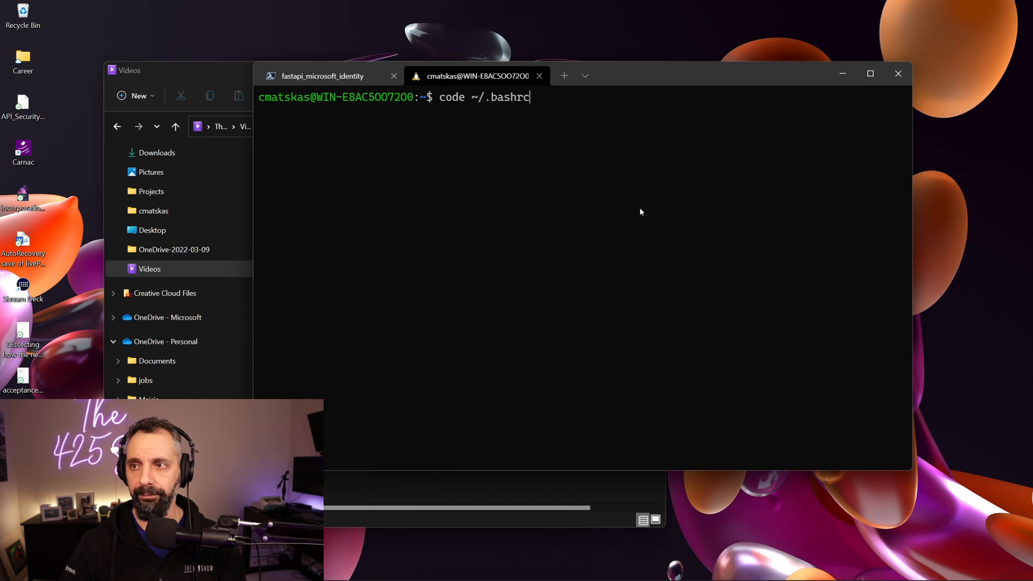
{"action": "key", "text": "Return"}
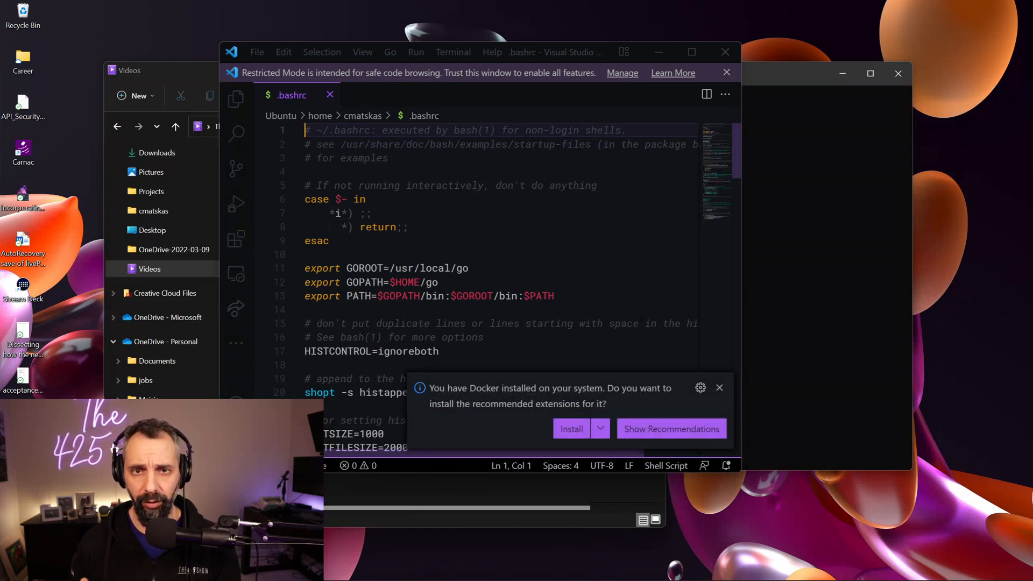
{"action": "mouse_move", "coordinate": [720, 389]}
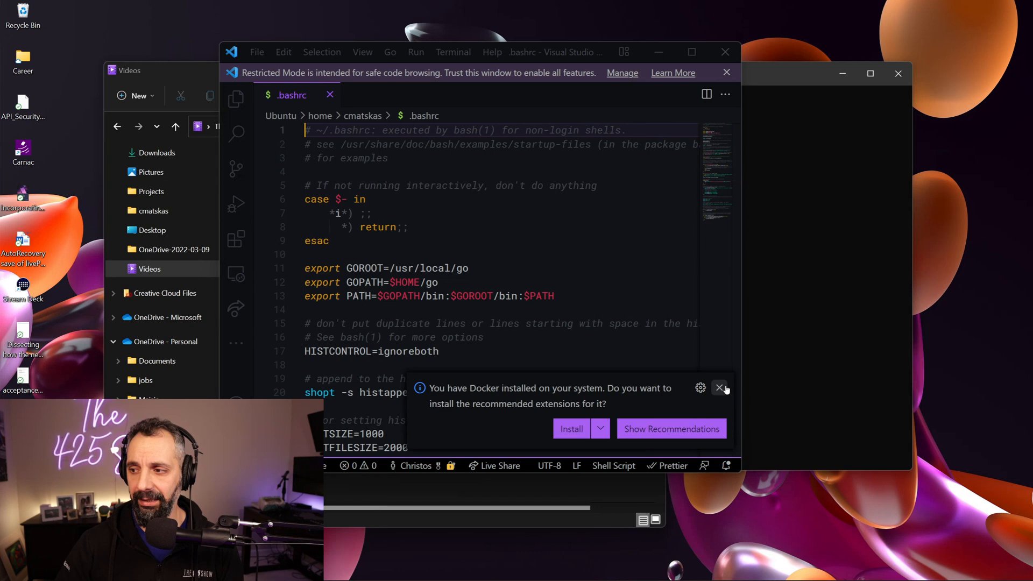
Dismiss the Docker suggestion and change GOROOT to /usr/local/go-1.18
{"action": "left_click", "coordinate": [719, 388]}
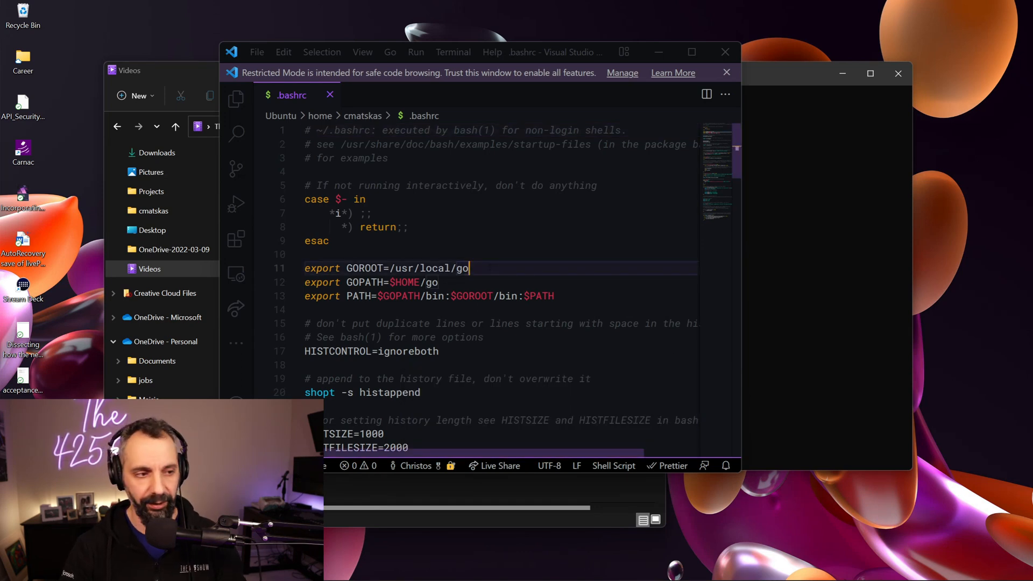
{"action": "type", "text": "-"}
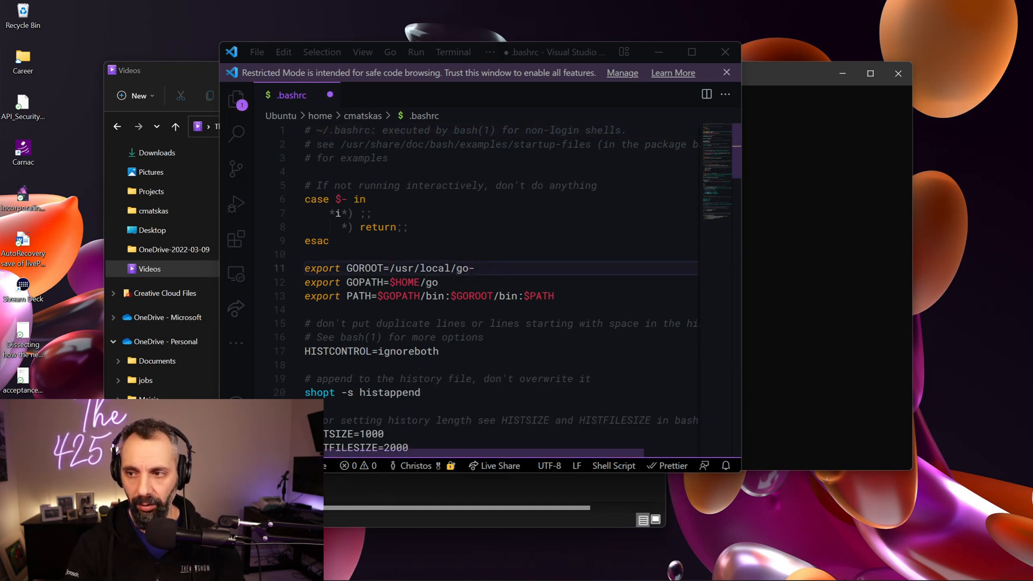
{"action": "type", "text": "1.18"}
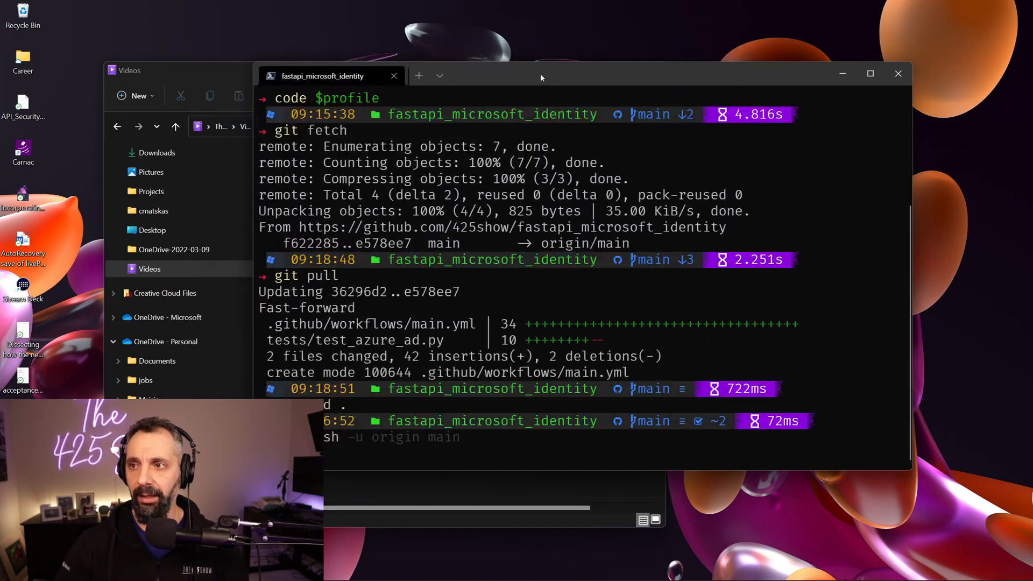
Run go version in a fresh Ubuntu tab to check the installed Go
{"action": "left_click", "coordinate": [438, 76]}
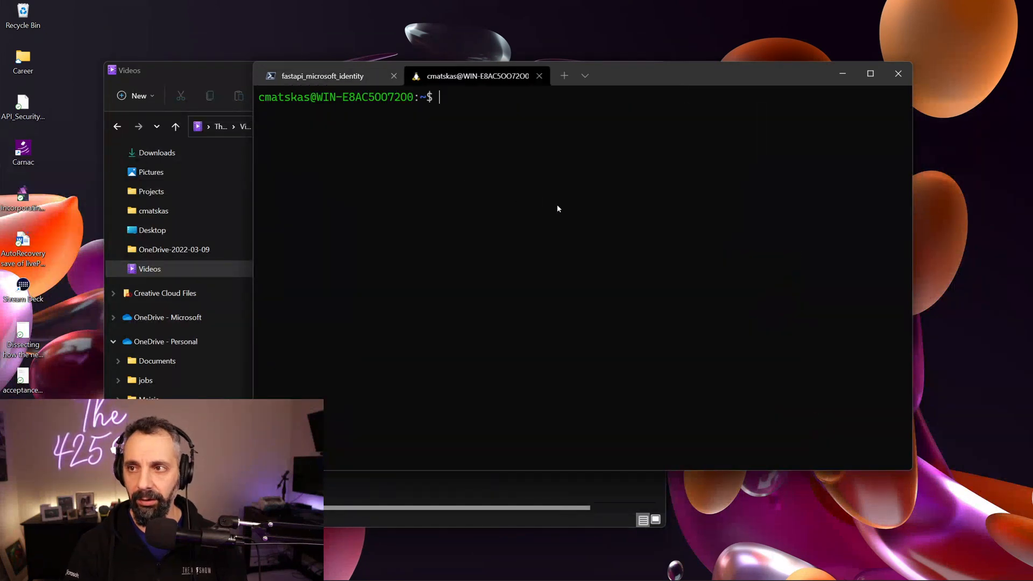
{"action": "type", "text": "go versio"}
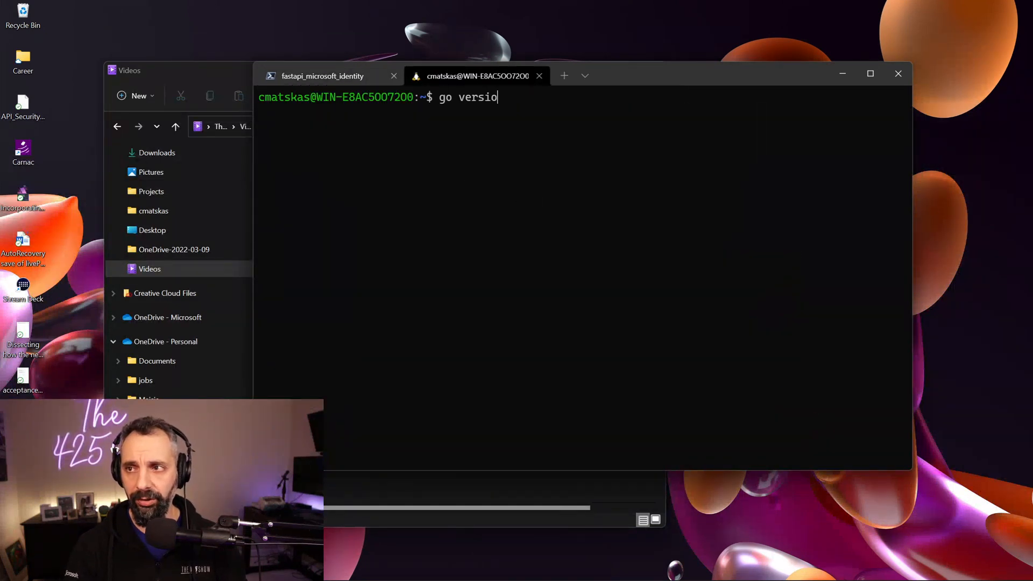
{"action": "key", "text": "Return"}
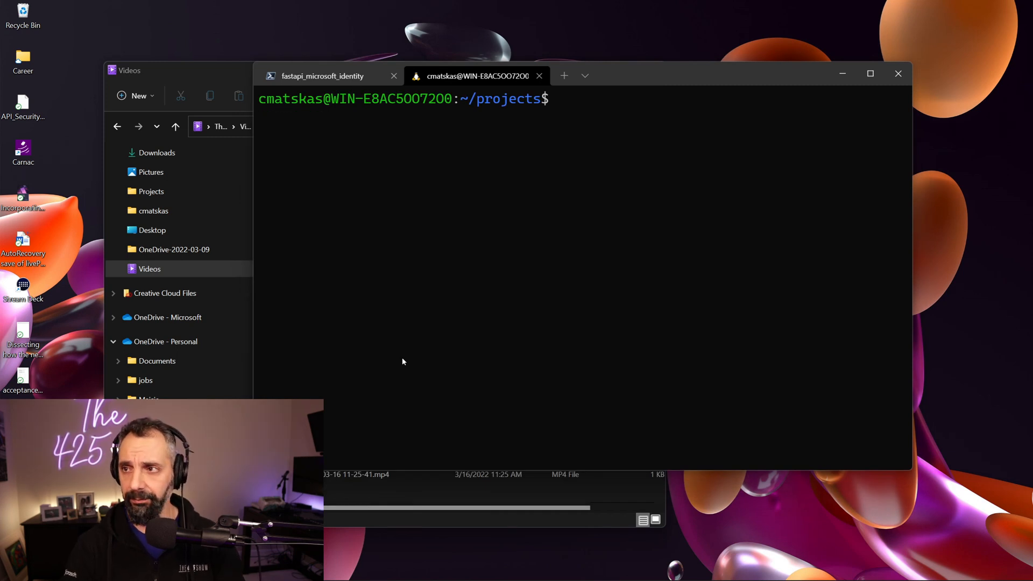
Make the generics folder, cd into it, and run go mod init generics
{"action": "type", "text": "m"}
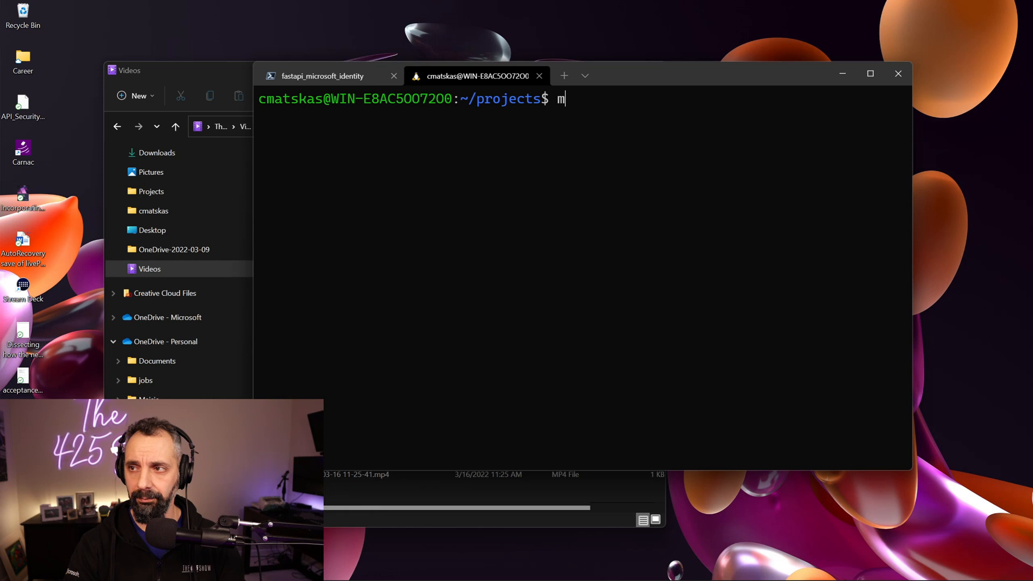
{"action": "type", "text": "kdir generi"}
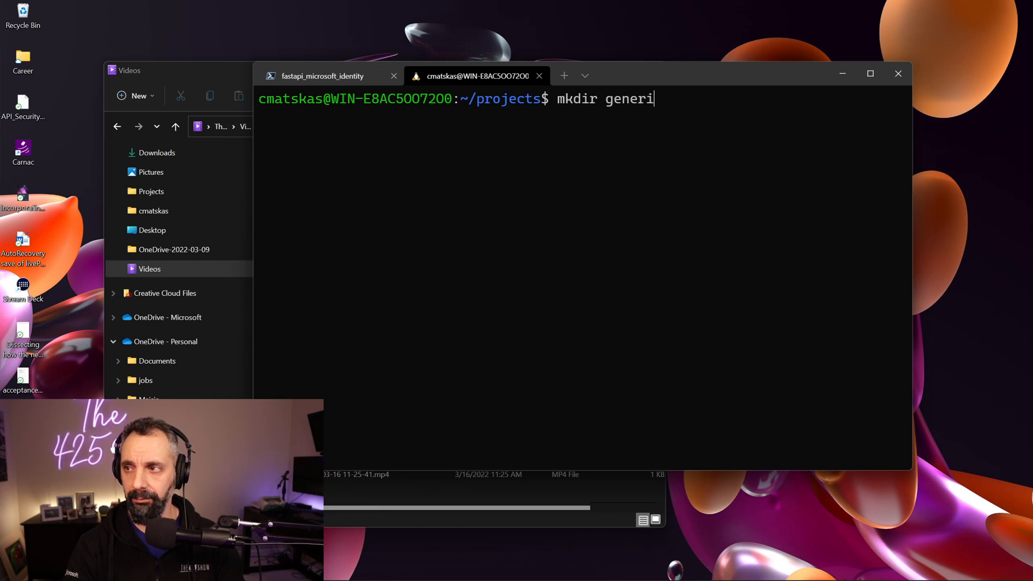
{"action": "key", "text": "Return"}
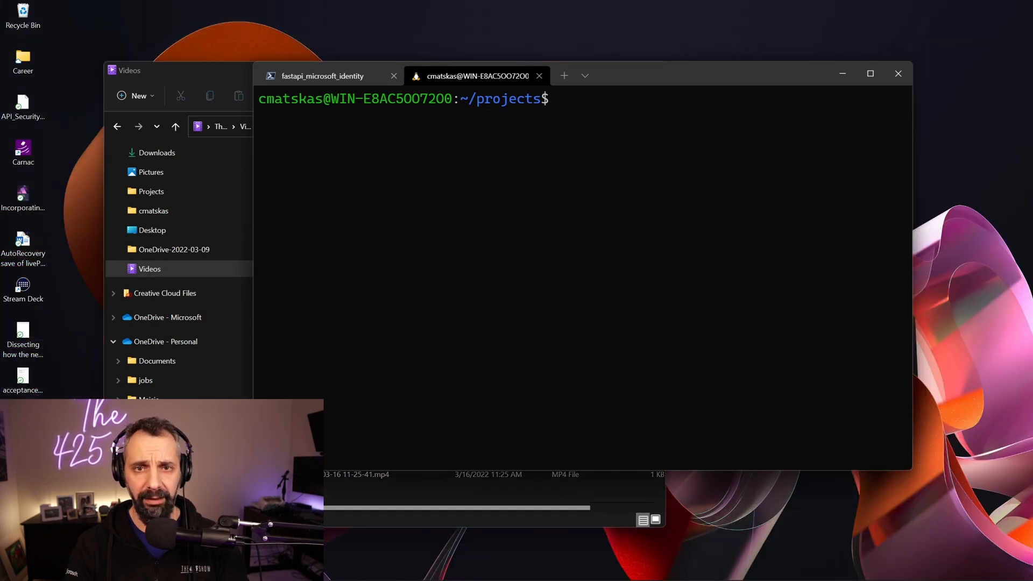
{"action": "type", "text": "cd"}
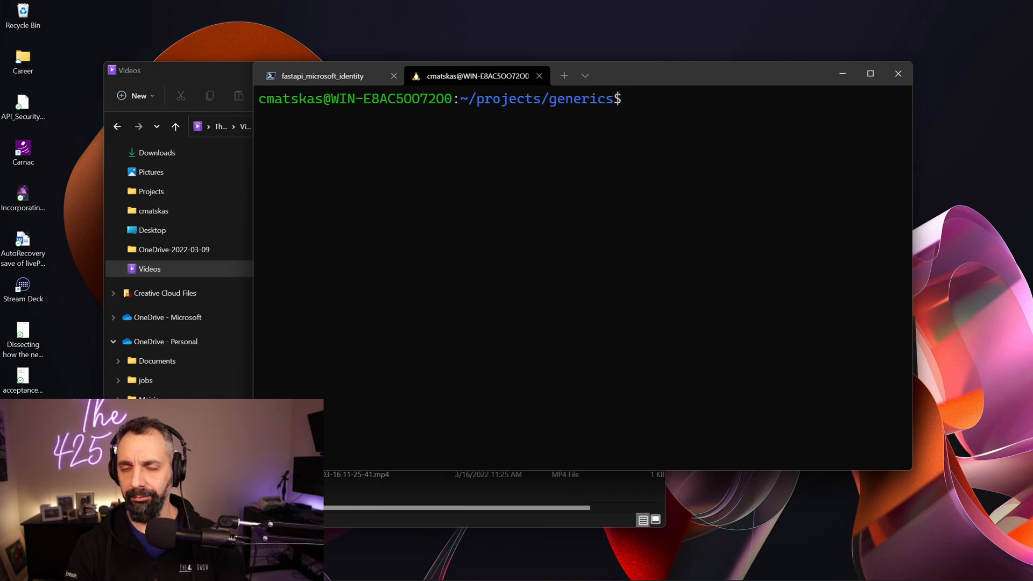
{"action": "type", "text": "g"}
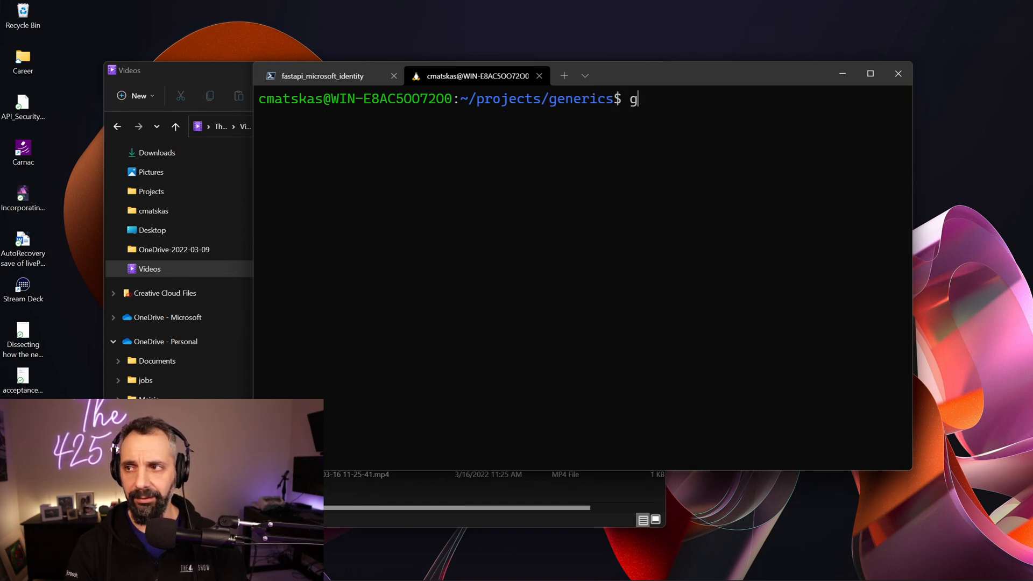
{"action": "type", "text": "o mod i"}
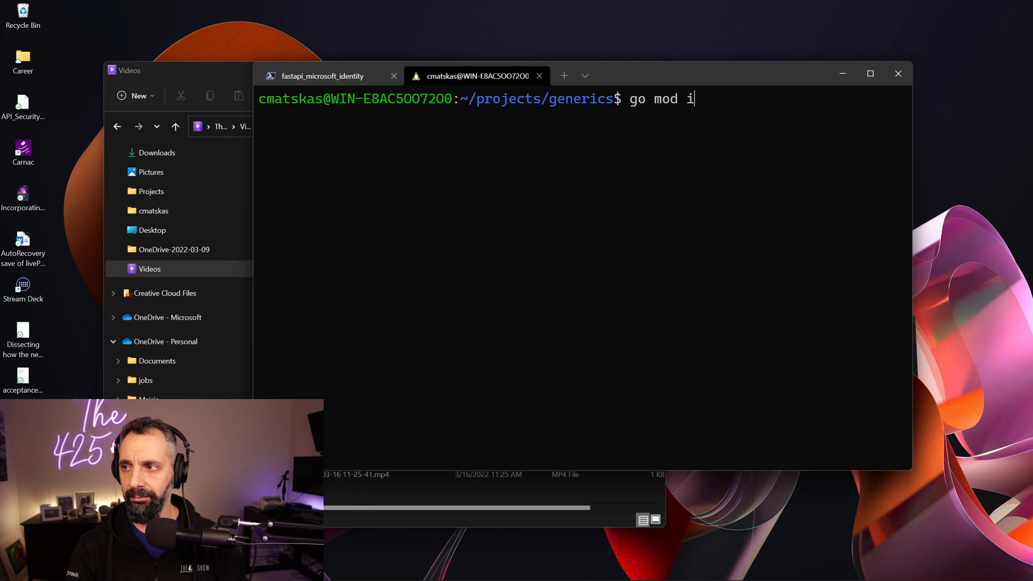
{"action": "key", "text": "Return"}
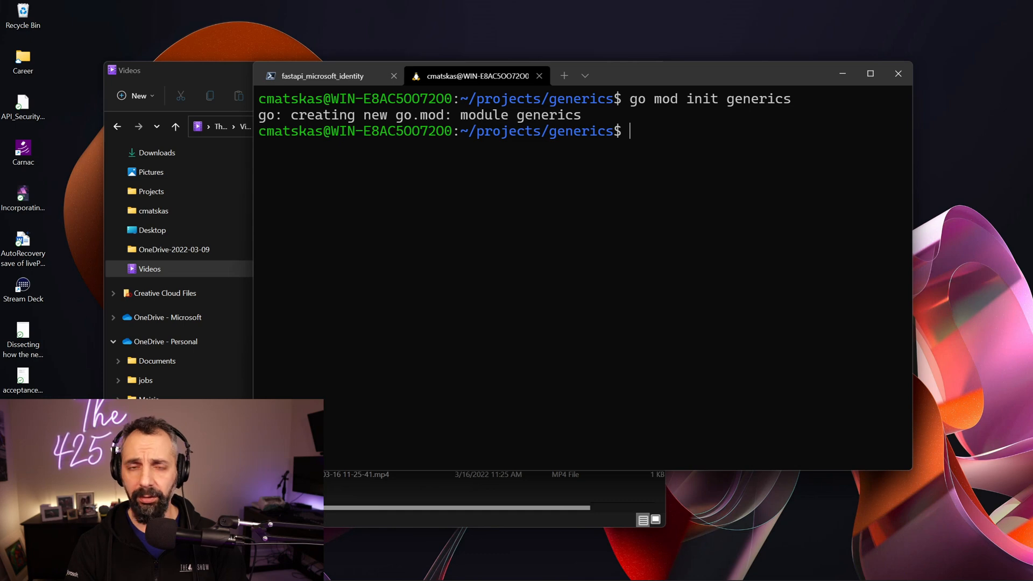
{"action": "type", "text": "cod"}
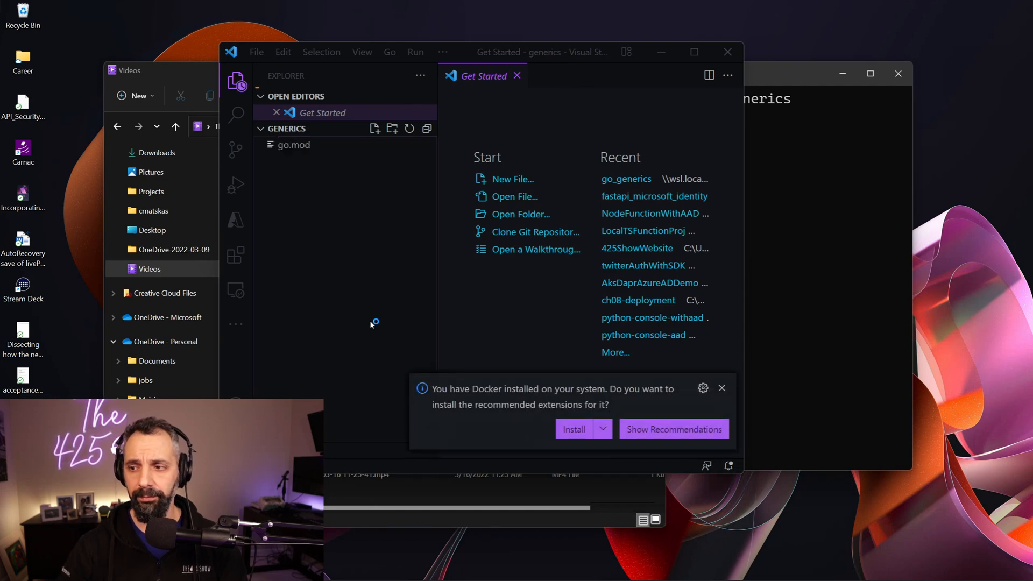
Create main.go holding the generic Sums sample for int and float maps, and scroll through it
{"action": "left_click", "coordinate": [722, 388]}
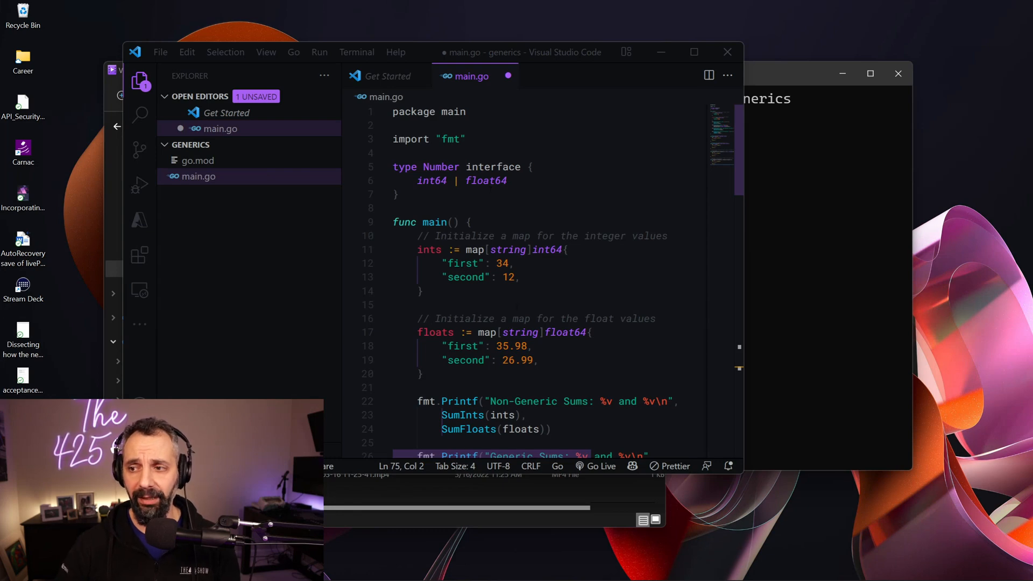
{"action": "scroll", "scroll_direction": "down", "scroll_amount": 3}
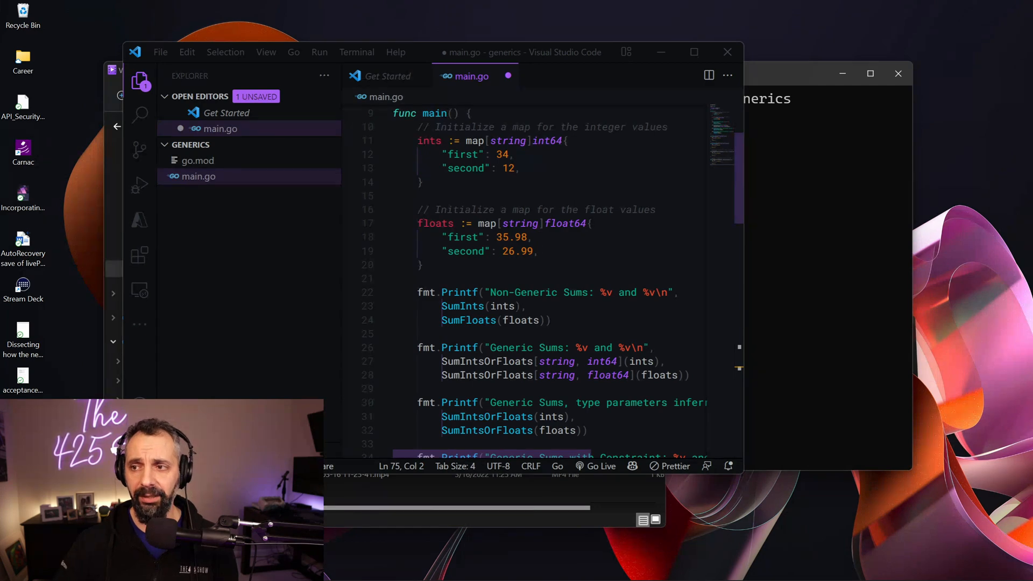
{"action": "scroll", "scroll_direction": "down", "scroll_amount": 3}
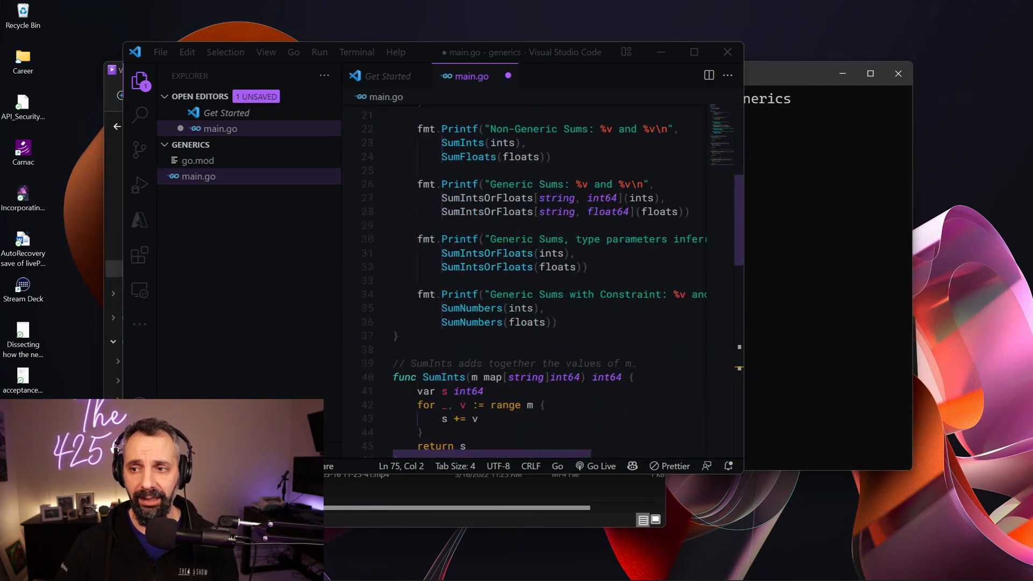
{"action": "scroll", "scroll_direction": "down", "scroll_amount": 3}
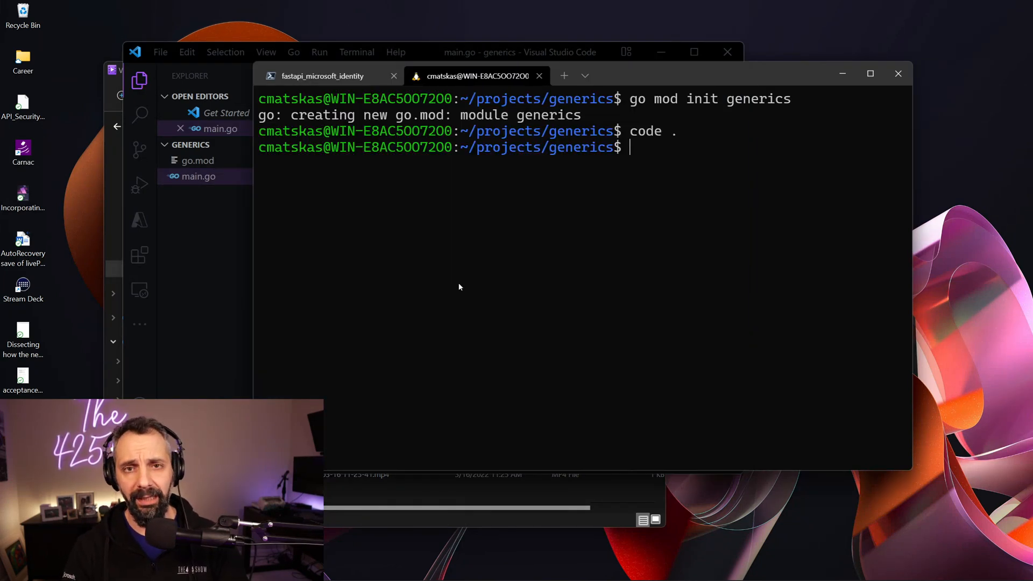
Run go run . to print the four sums, each 46 and 62.97
{"action": "type", "text": "go run ."}
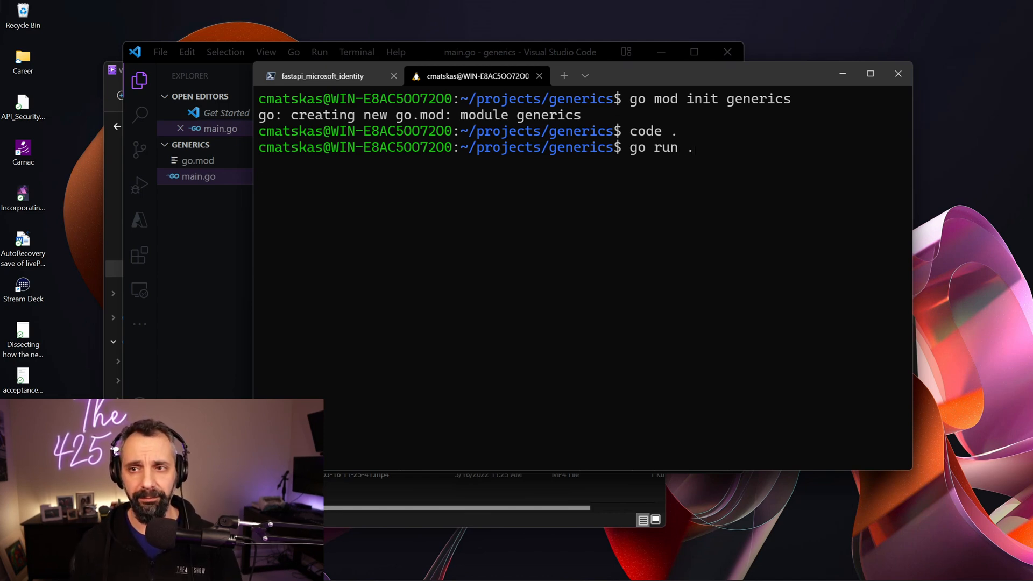
{"action": "key", "text": "Return"}
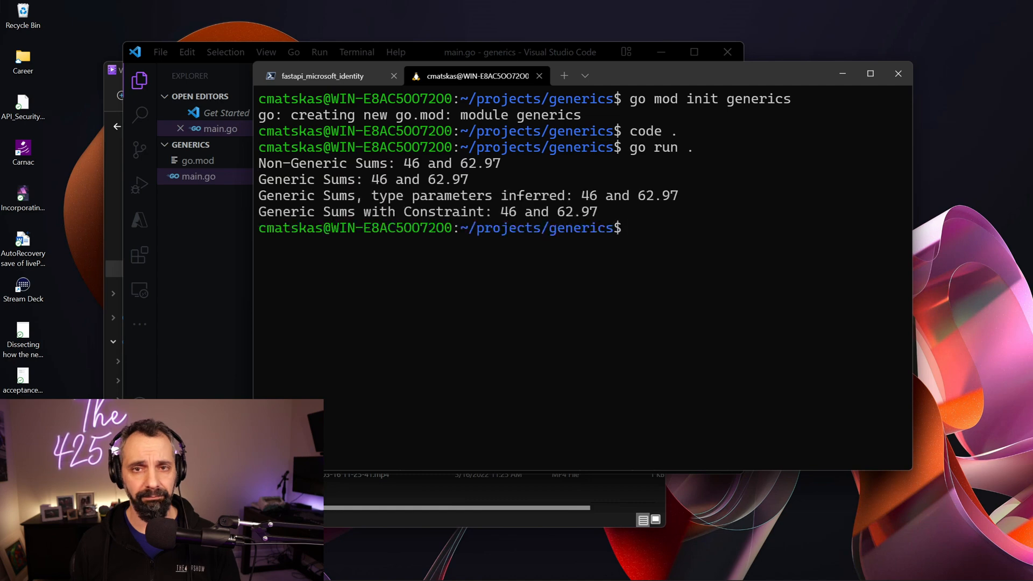